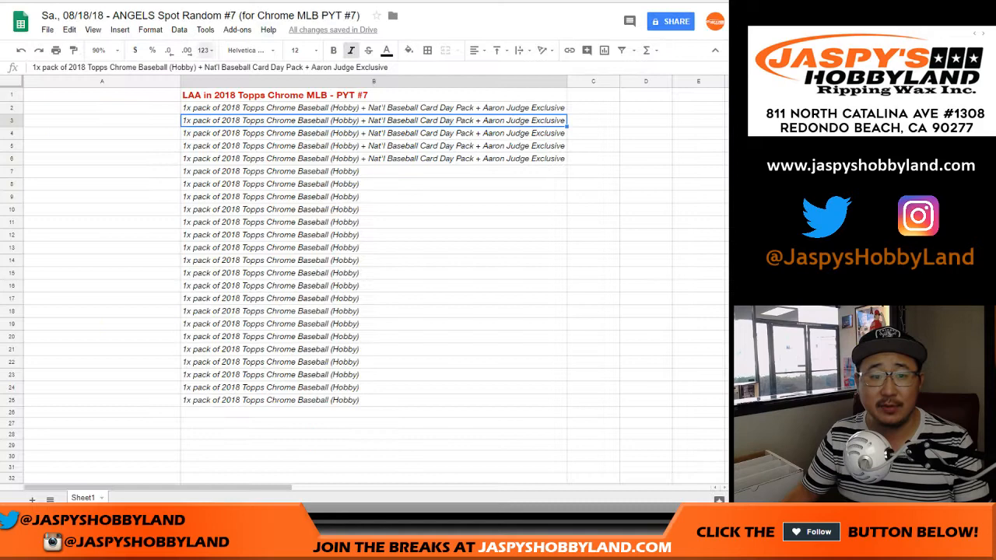
Review the bonus-pack prize rows, then enter the participant names in RANDOM.ORG's List Randomizer.
click(102, 94)
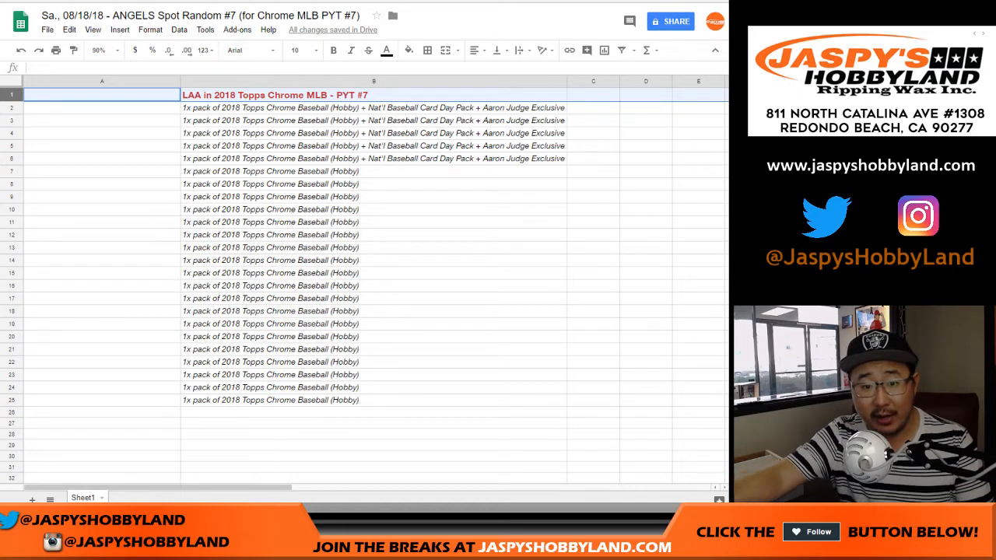
click(102, 108)
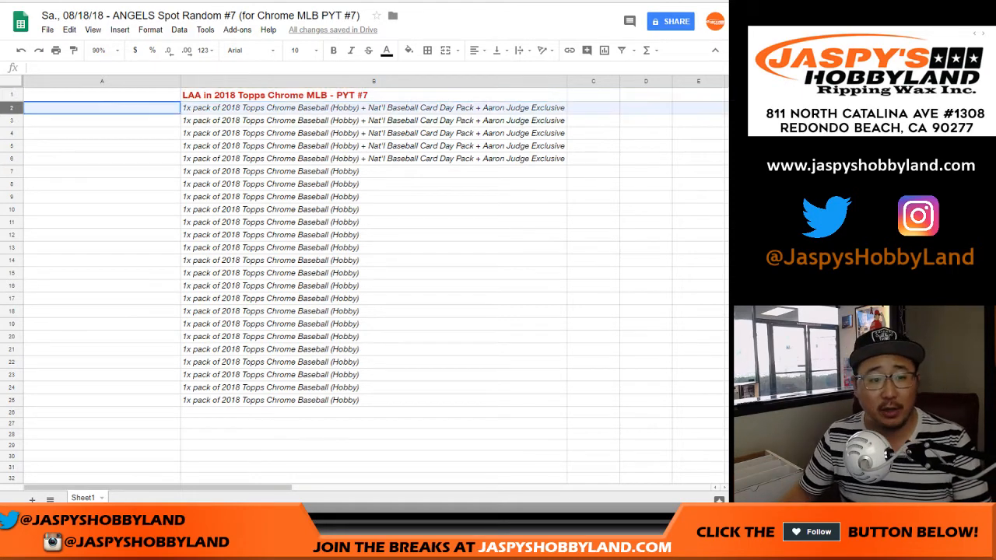
drag(101, 107, 101, 400)
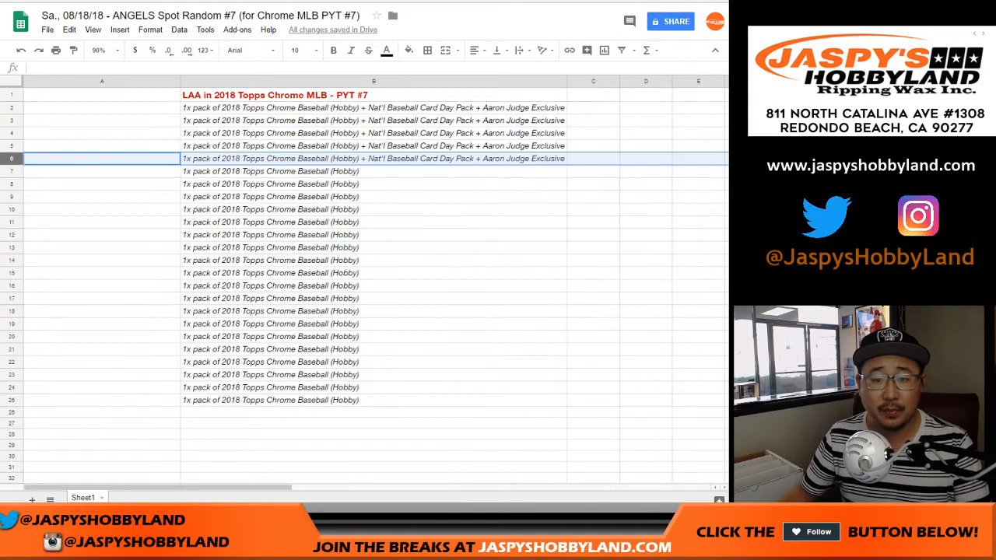
drag(101, 107, 101, 159)
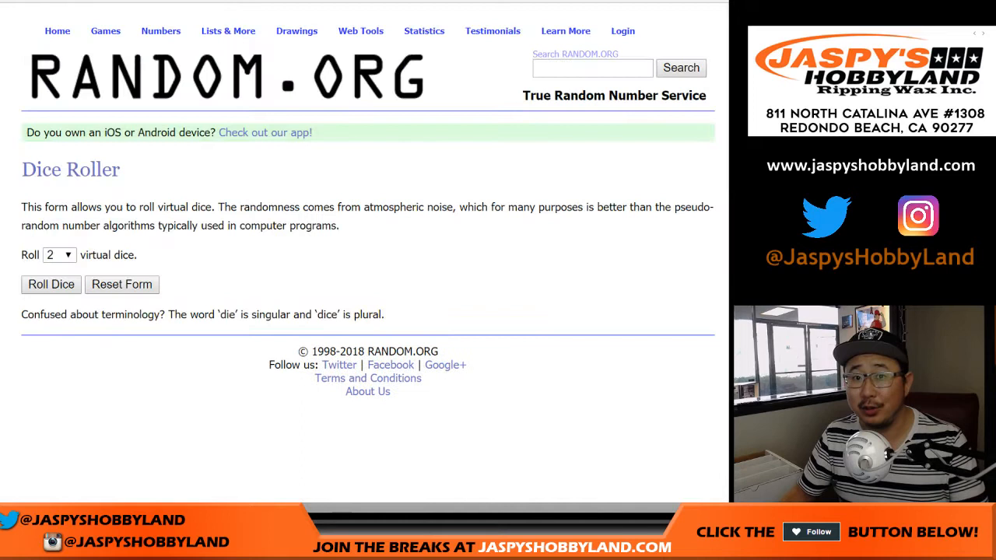
click(50, 284)
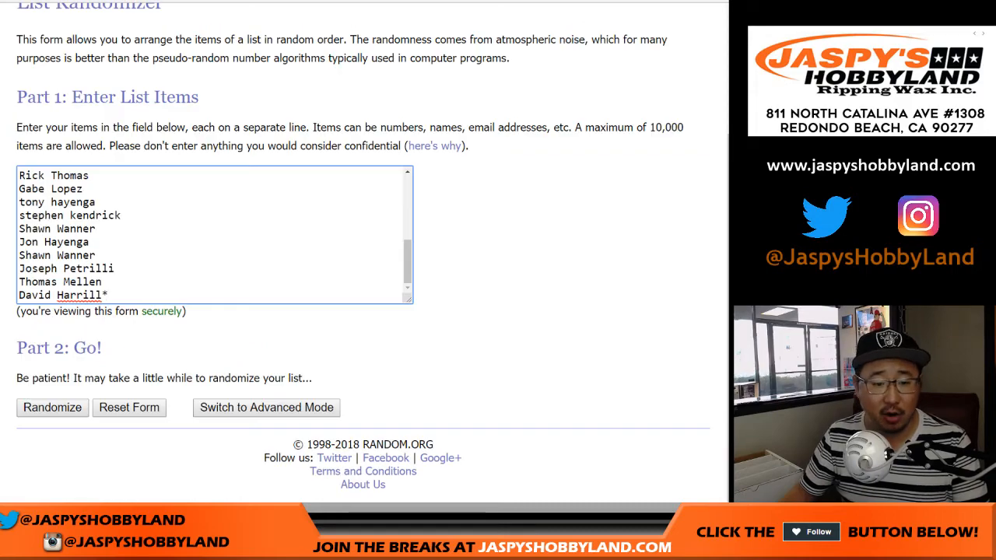
Randomize the name list on RANDOM.ORG repeatedly until the sixth shuffle result is shown.
click(53, 408)
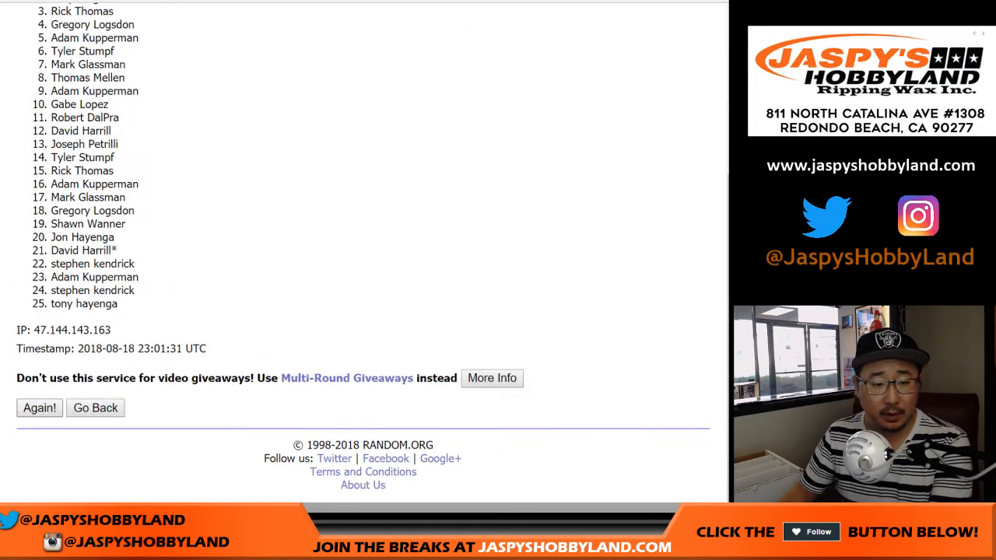
click(39, 408)
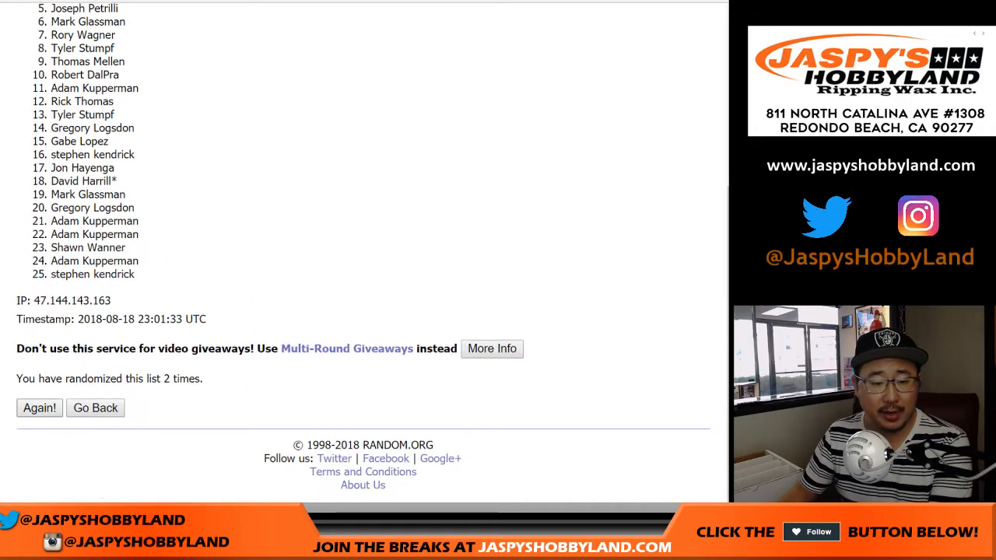
click(39, 408)
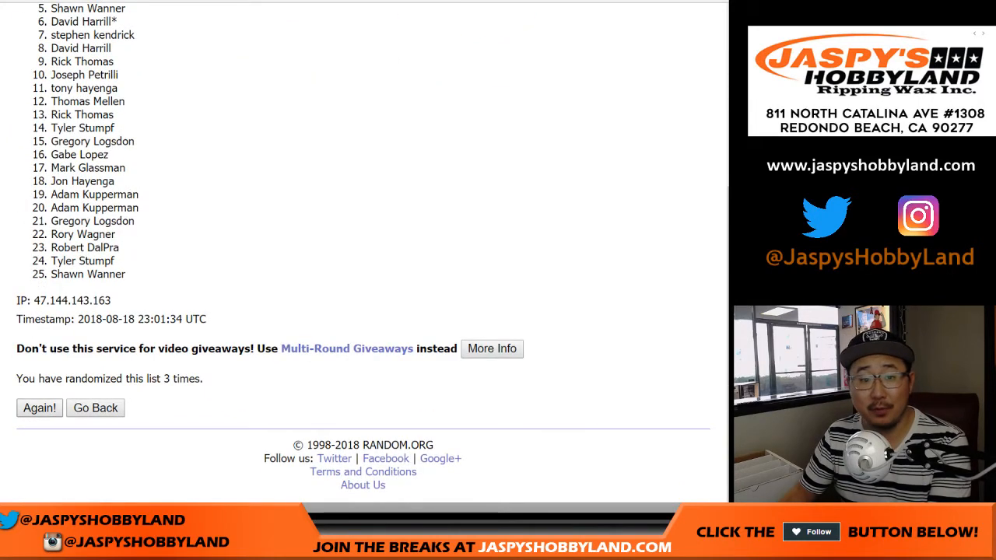
click(39, 408)
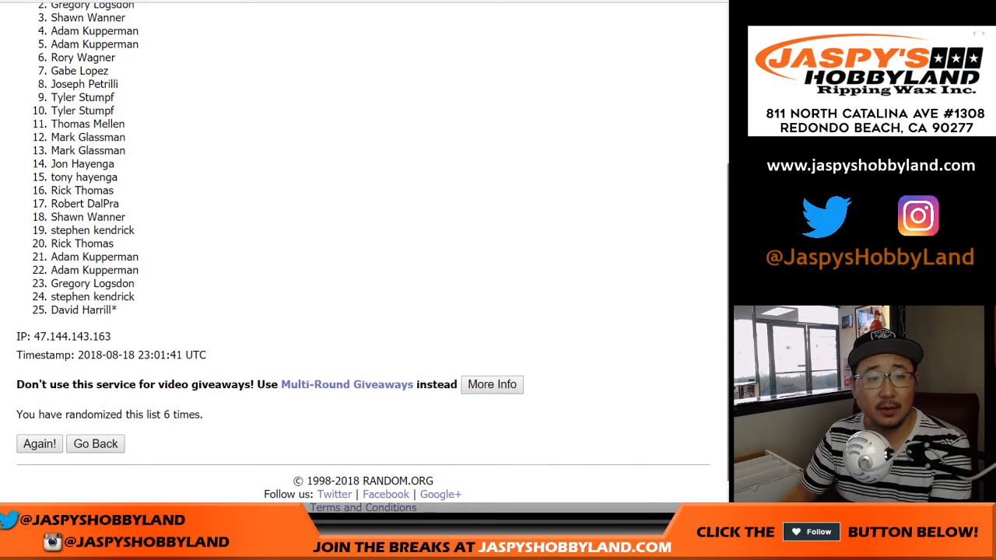
scroll(down, 3)
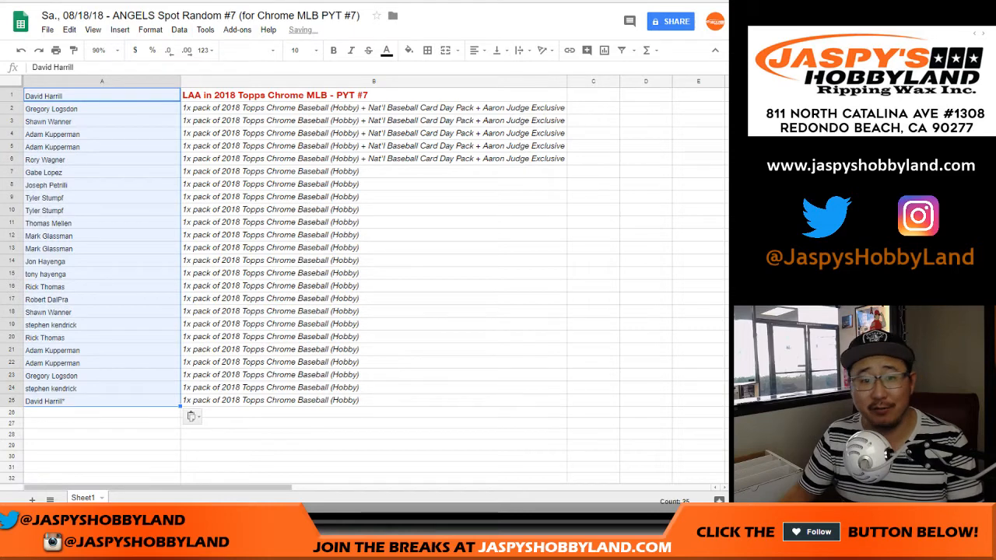
Paste the final name order into column A of the prize sheet and enlarge it to font size 14.
click(299, 50)
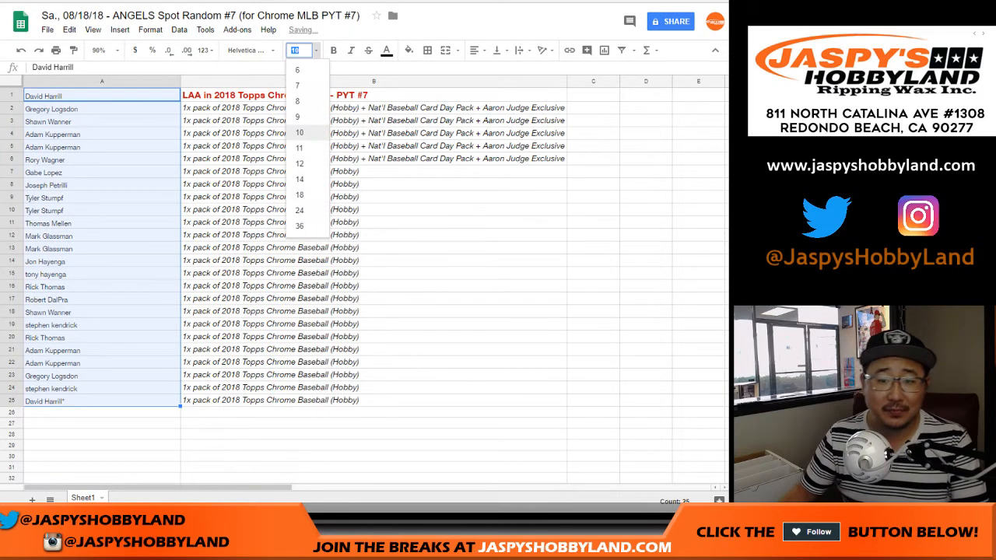
click(299, 179)
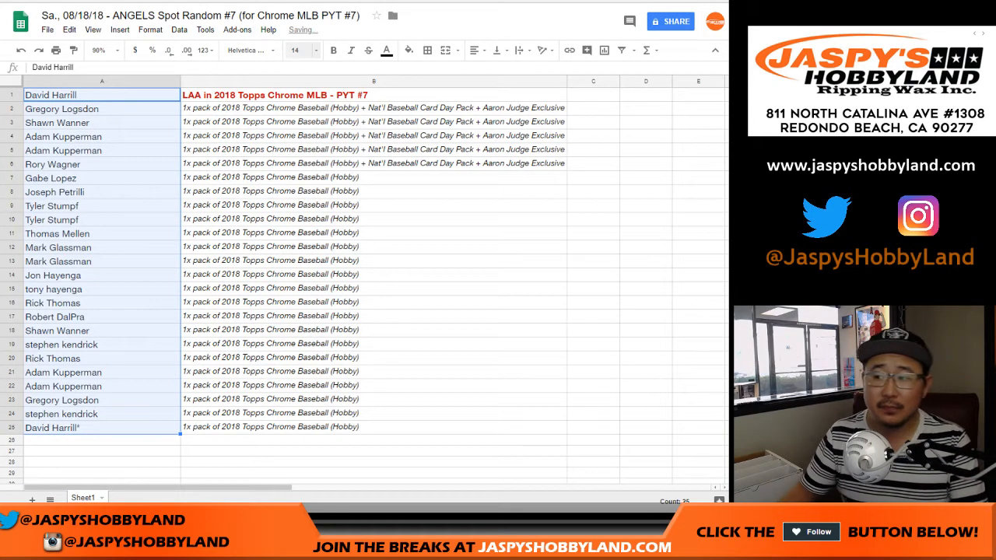